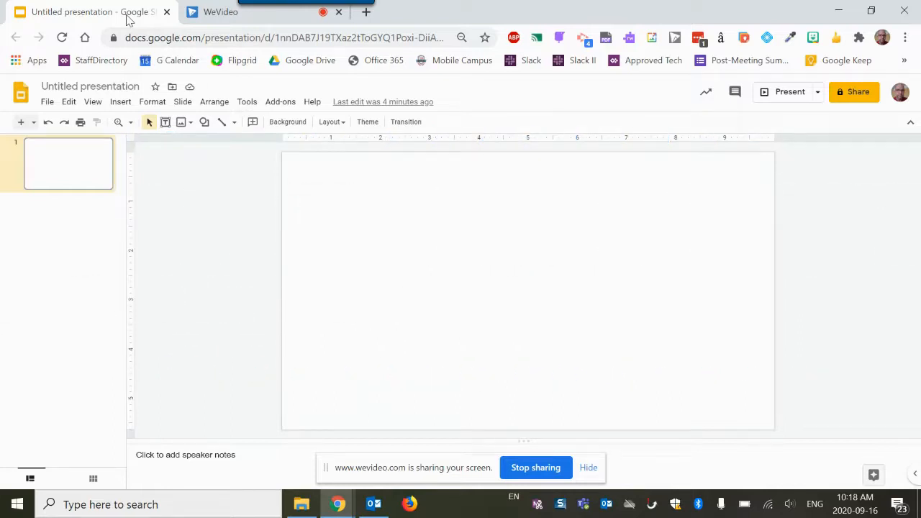
mouse_move(168, 28)
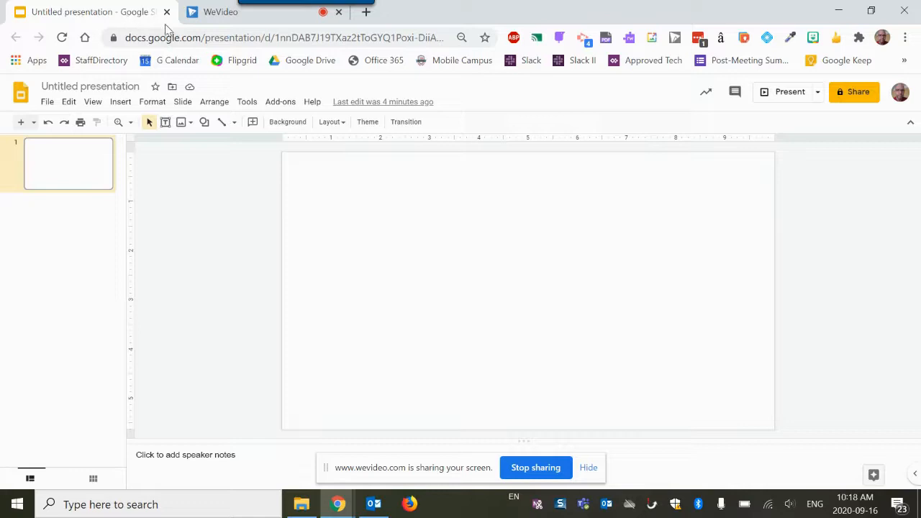
mouse_move(248, 115)
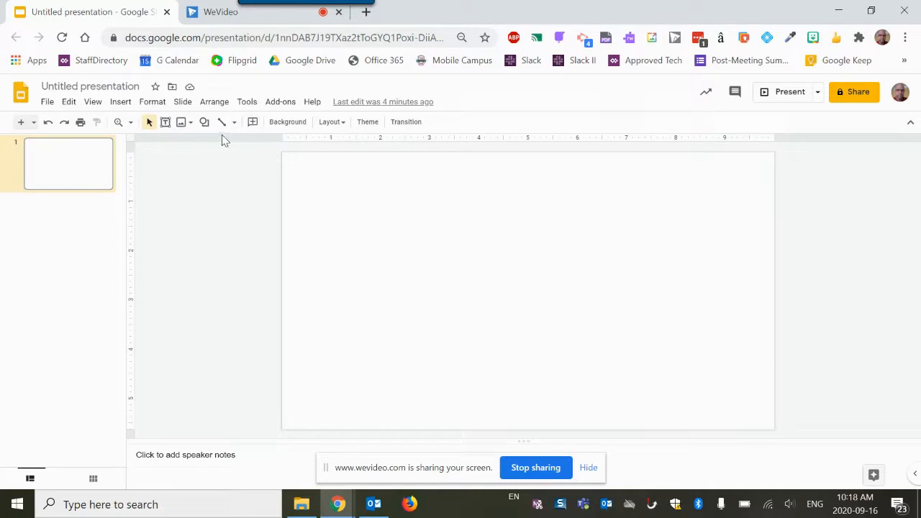
mouse_move(200, 135)
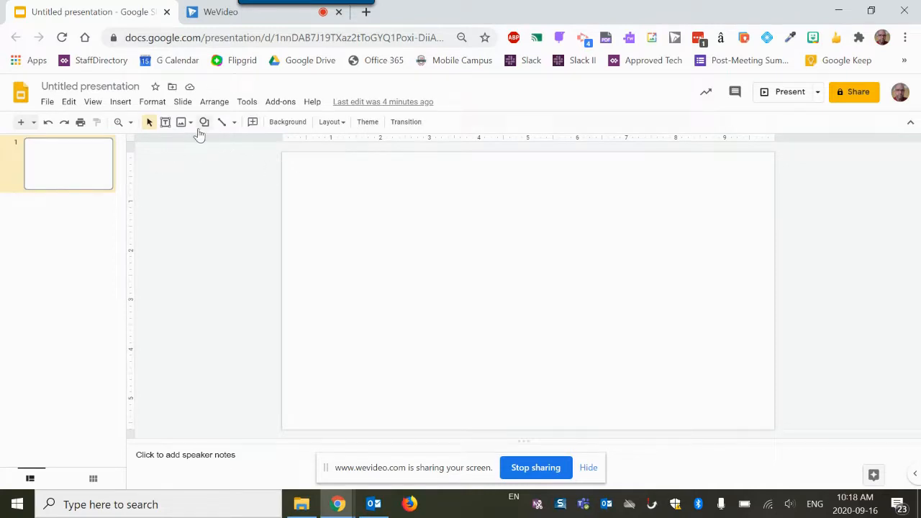
- Draw a cloud at the slide centre labelled 'Central Idea' with centred text
left_click(204, 122)
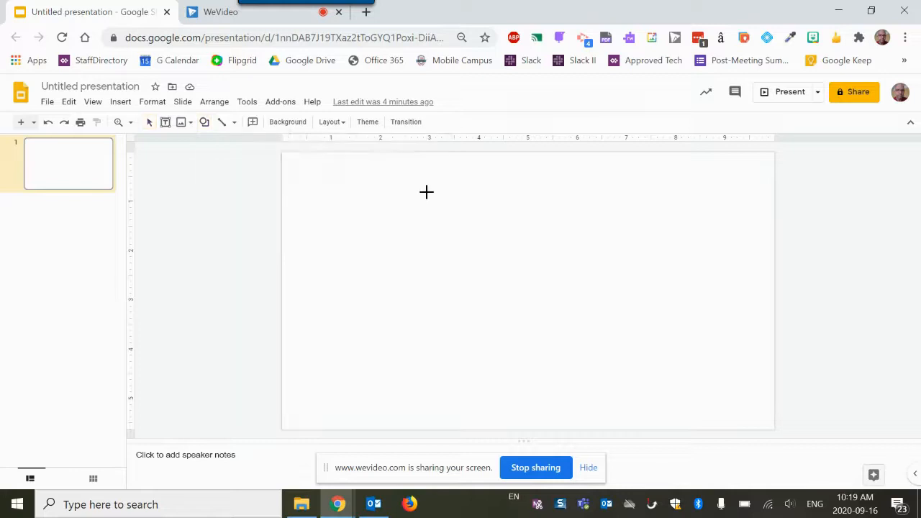
left_click_drag(427, 192, 573, 313)
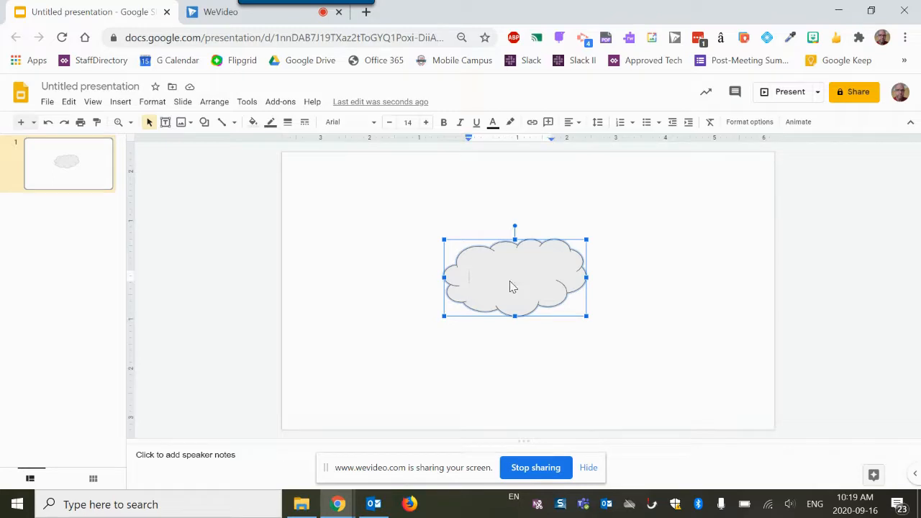
type("Central Idea")
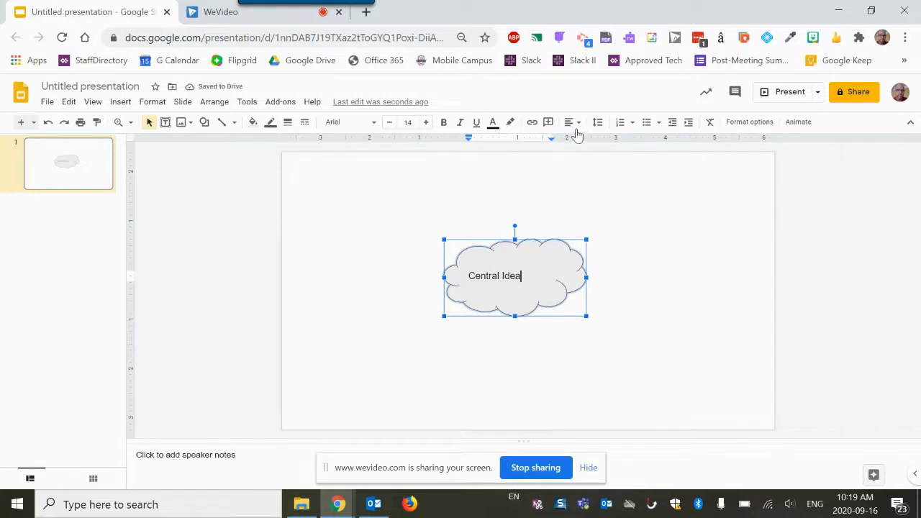
left_click(569, 121)
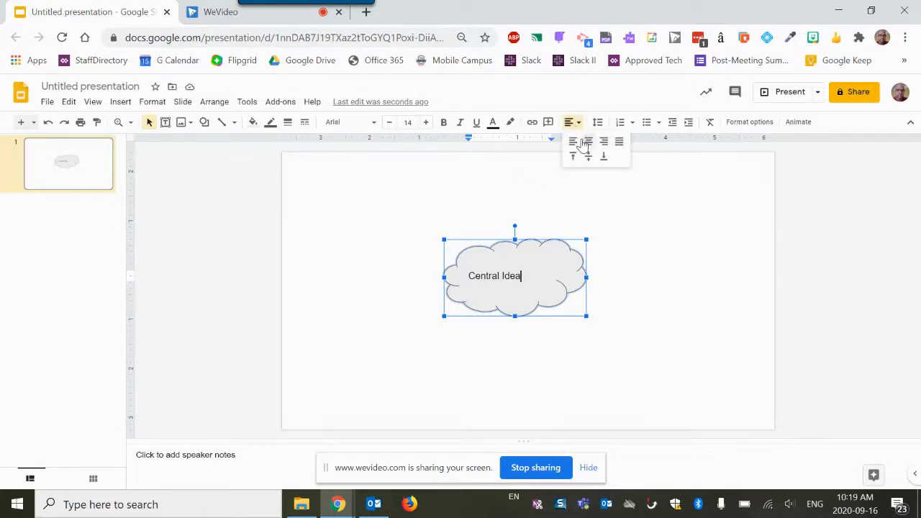
left_click(588, 142)
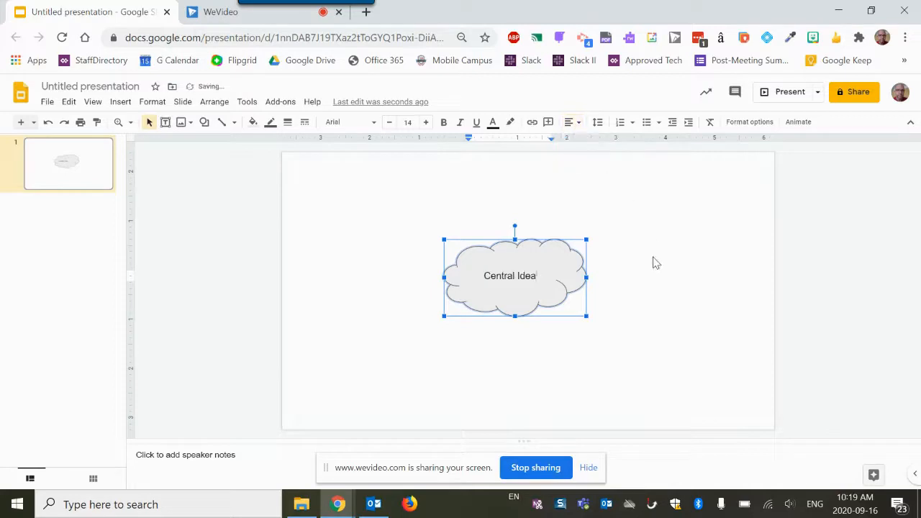
double_click(509, 275)
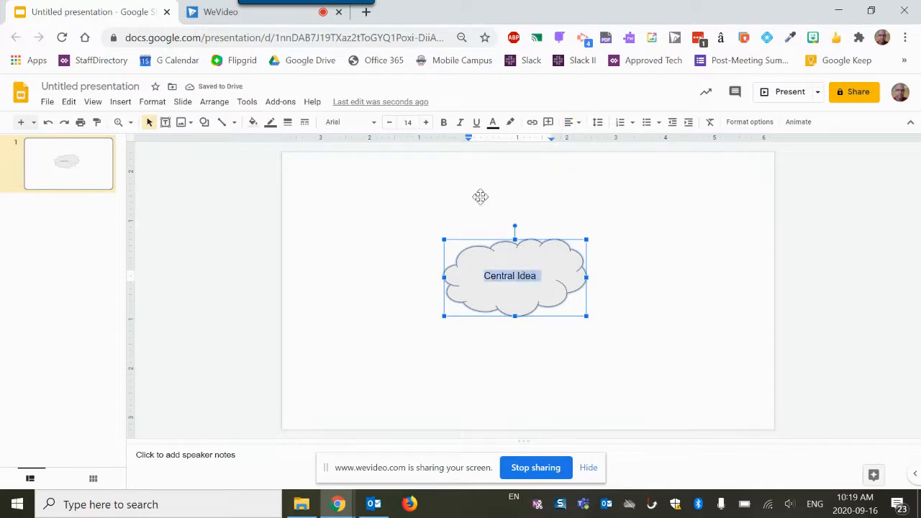
left_click(656, 291)
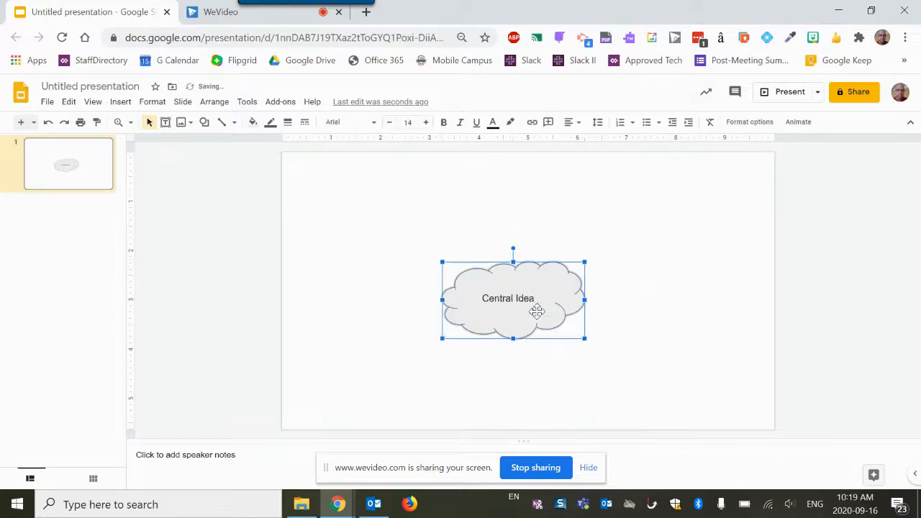
- Draw a rounded rectangle above-left of the cloud and label it 'Main idea 1'
left_click(204, 122)
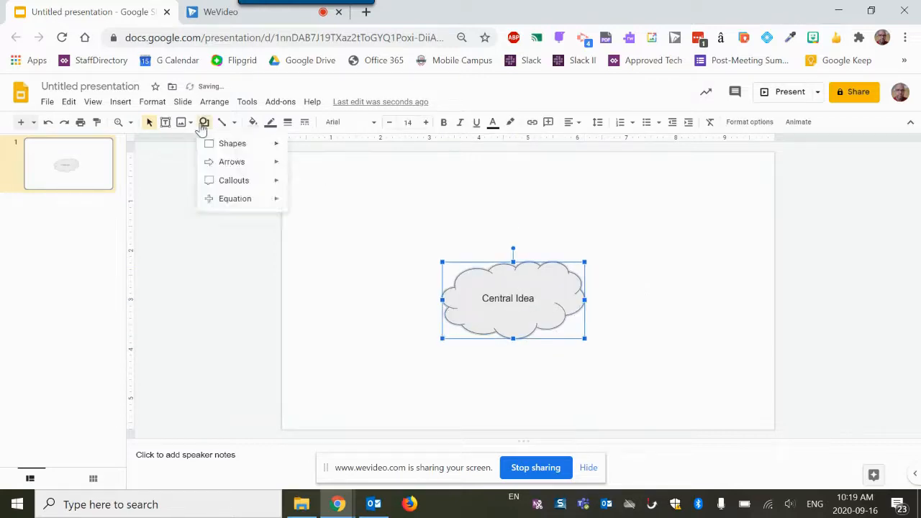
left_click(233, 143)
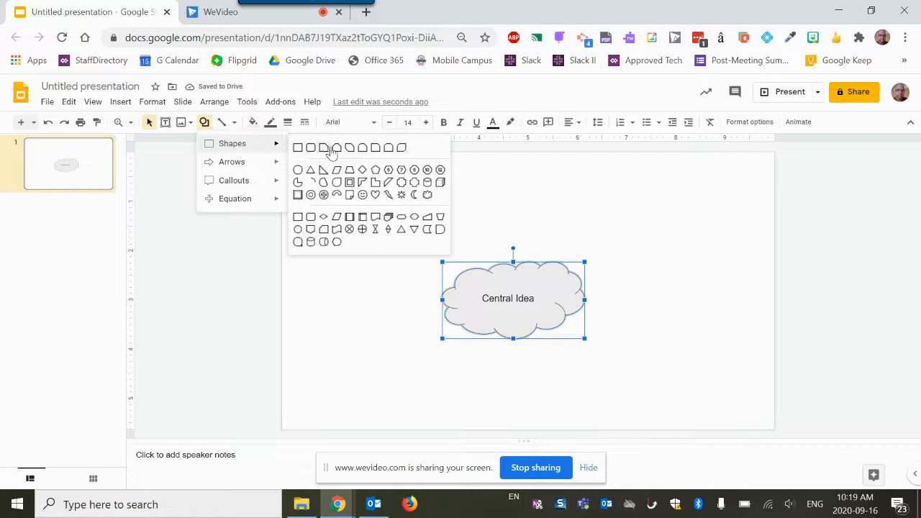
mouse_move(345, 149)
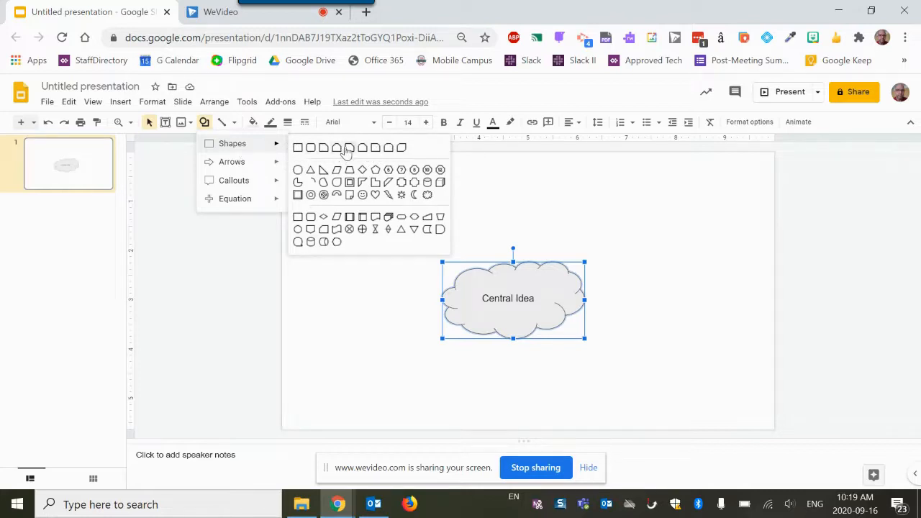
left_click(348, 148)
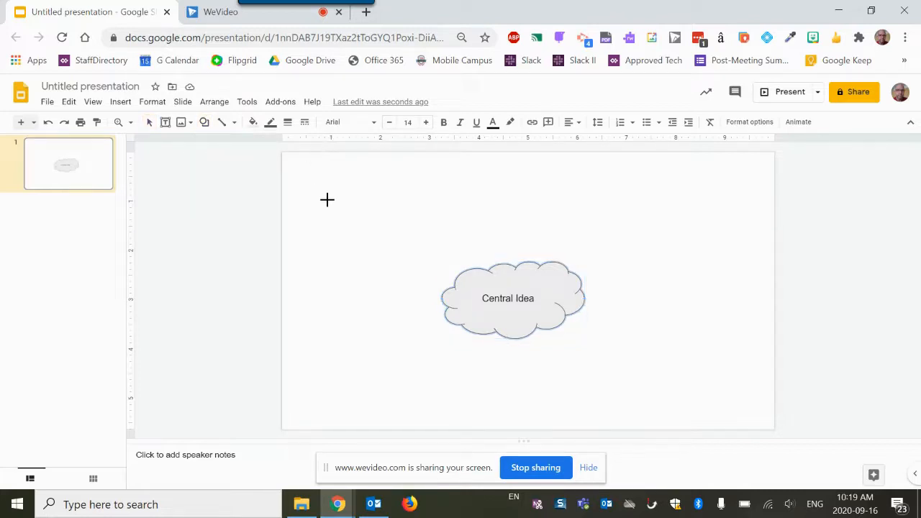
left_click_drag(333, 208, 446, 253)
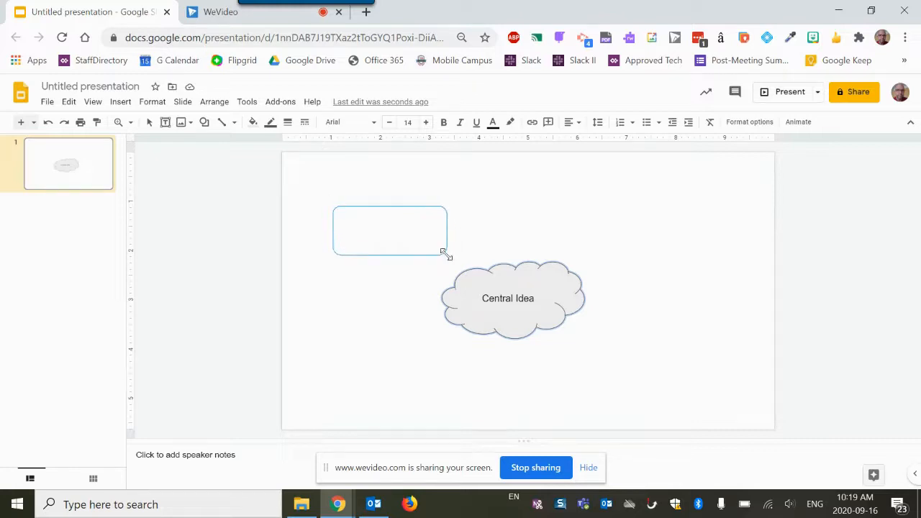
left_click(390, 230)
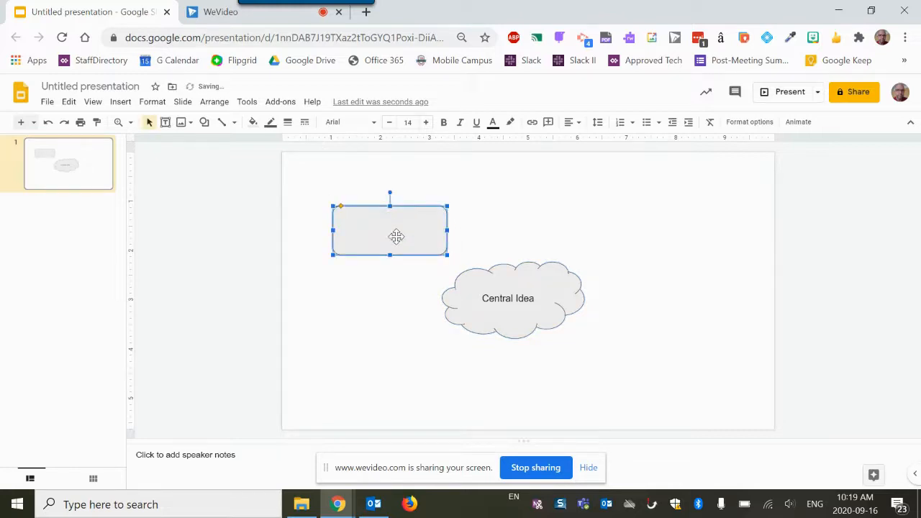
type("Main")
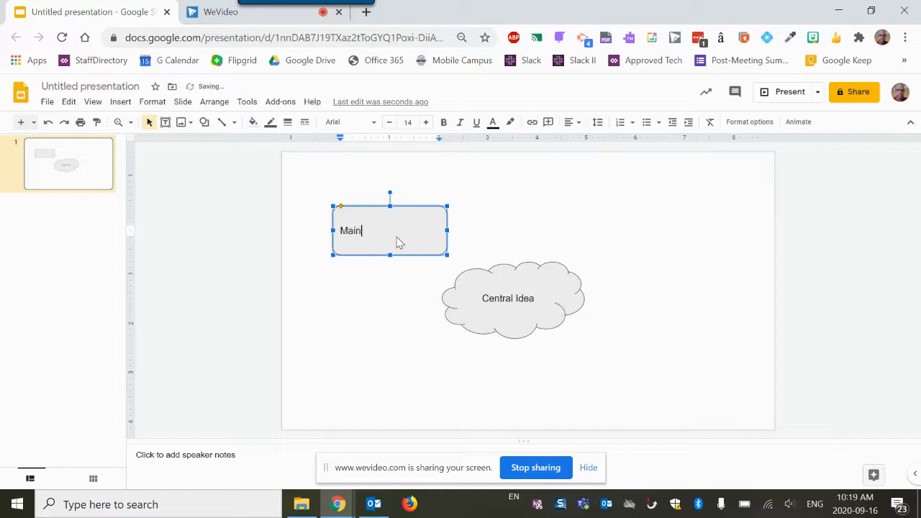
type("1")
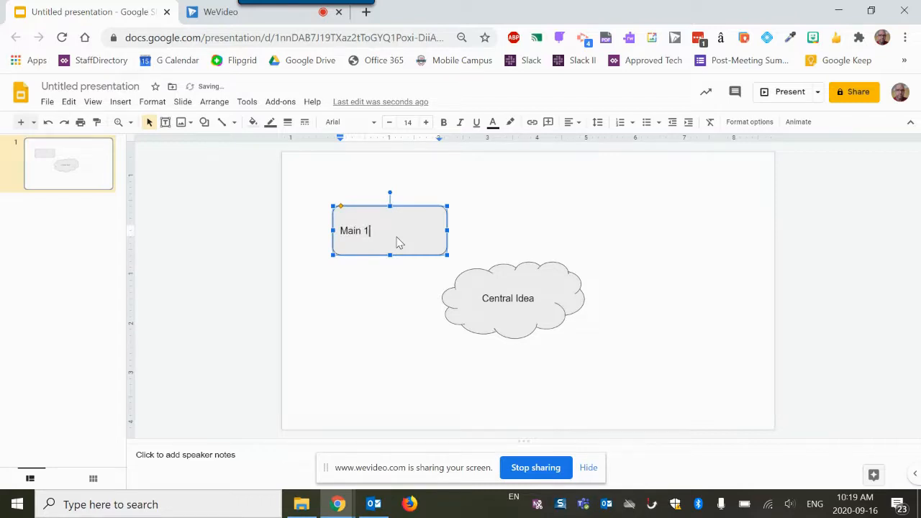
type("idea")
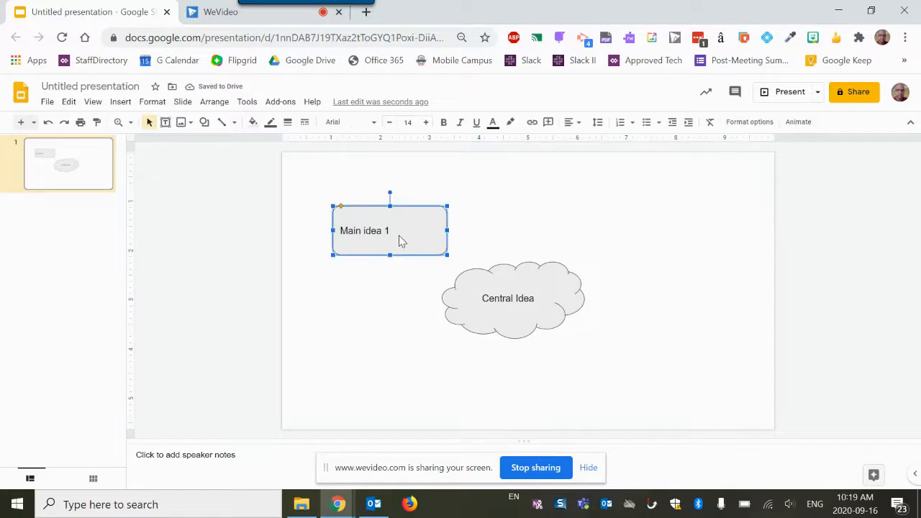
left_click(660, 230)
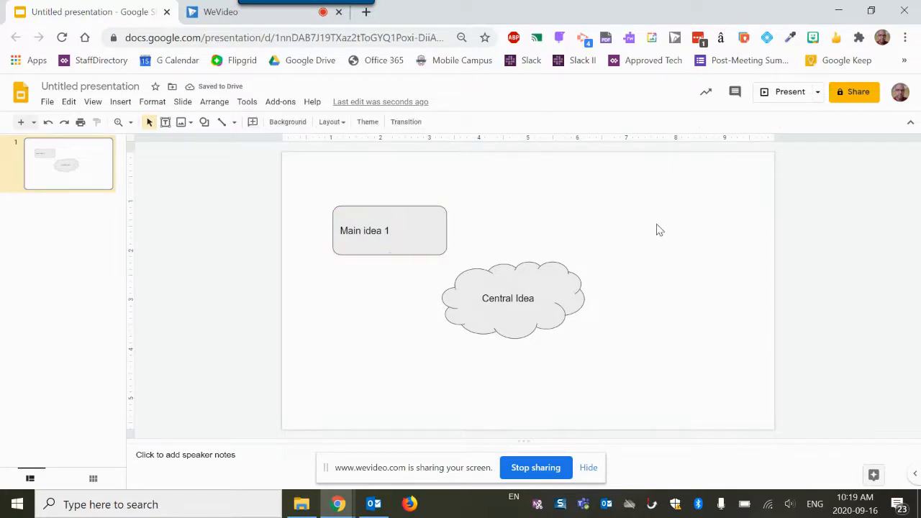
- Duplicate the Main idea 1 box to the upper right as 'Main idea 2', and below the cloud
left_click(389, 230)
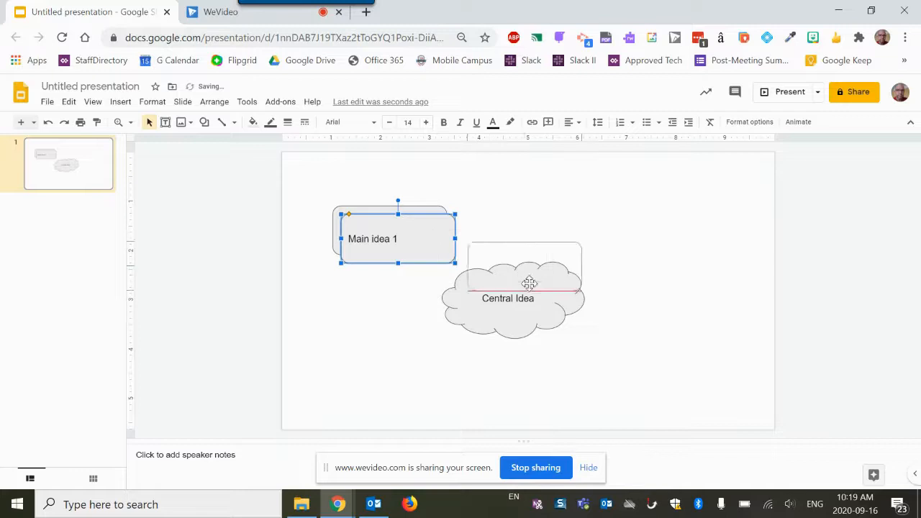
left_click_drag(398, 238, 661, 230)
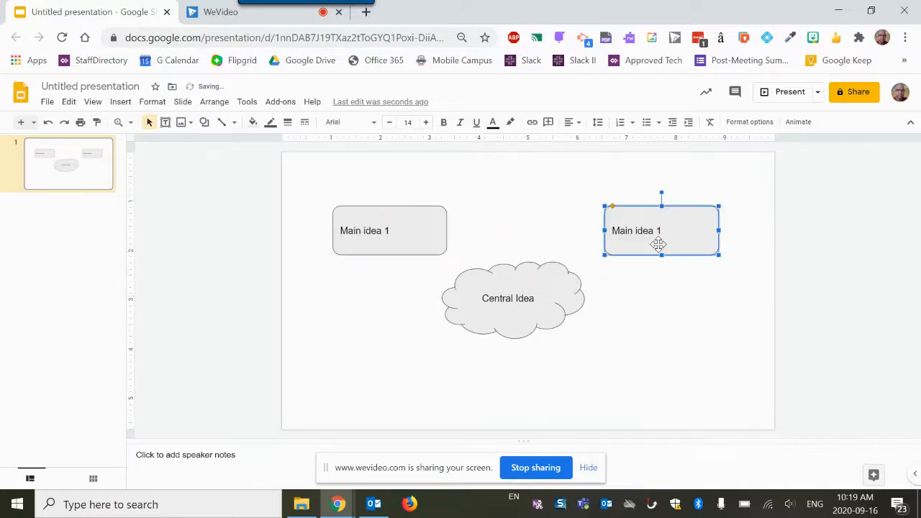
double_click(636, 230)
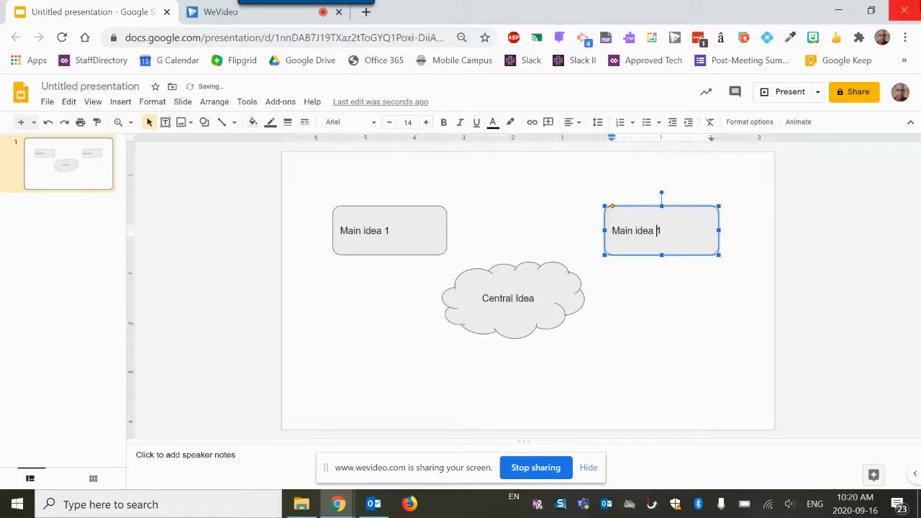
type("2")
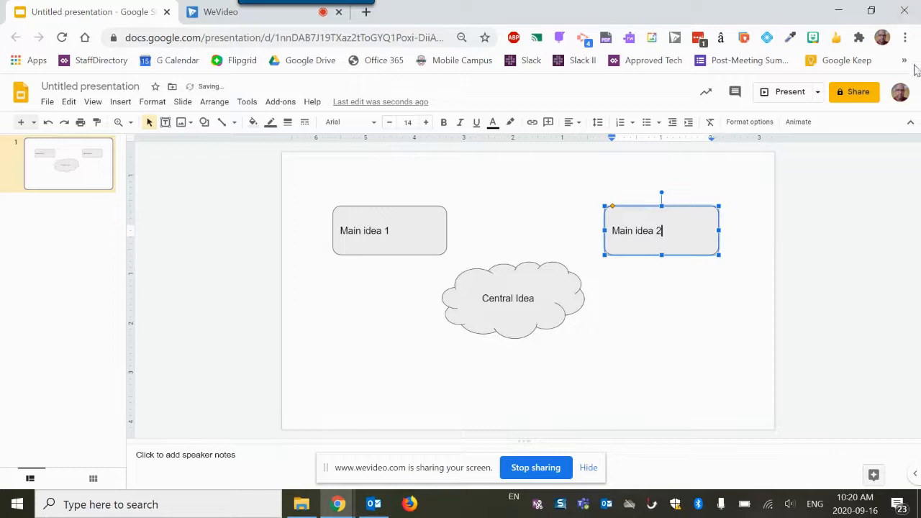
left_click(702, 298)
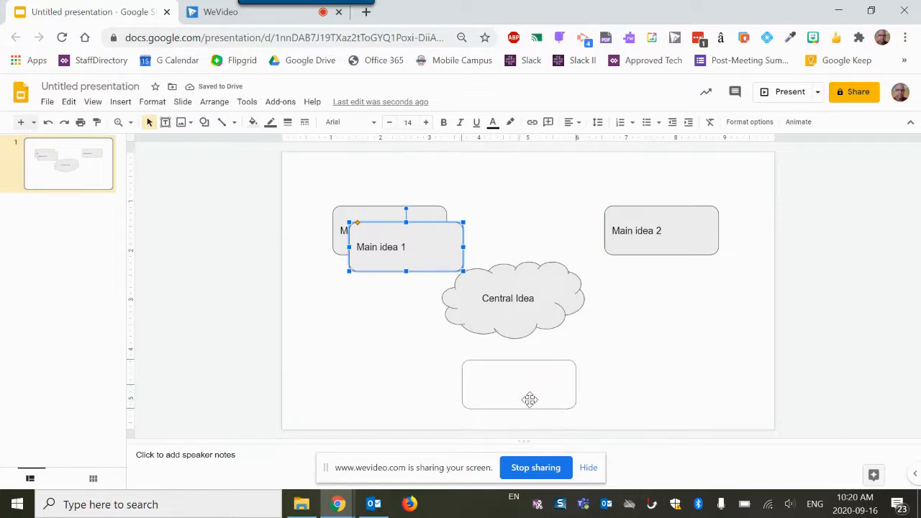
left_click_drag(405, 247, 528, 377)
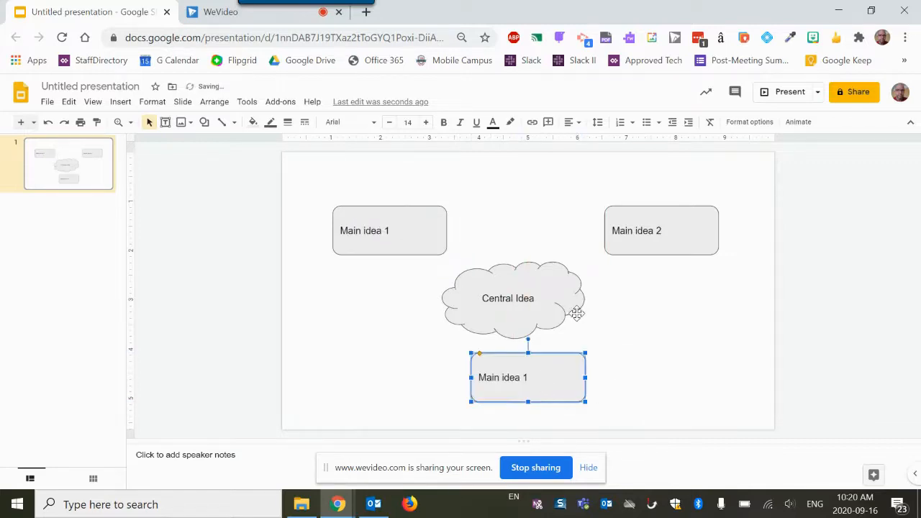
mouse_move(576, 323)
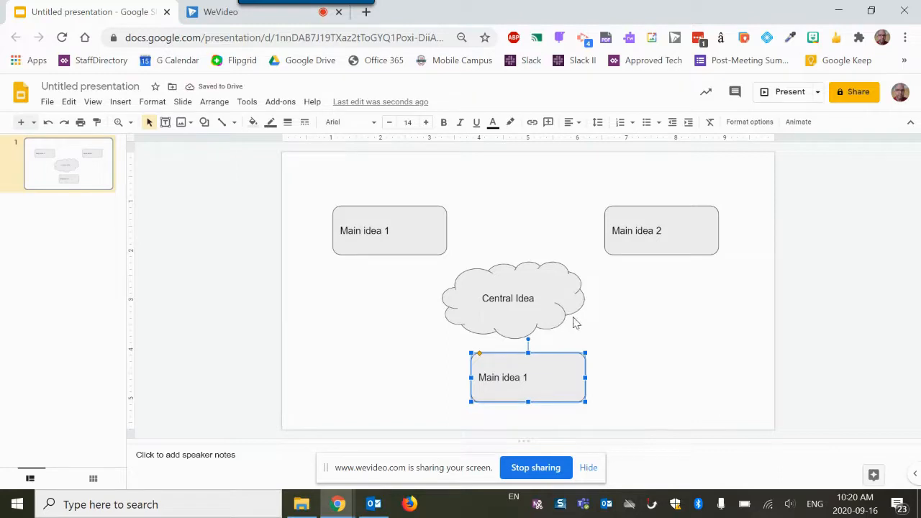
mouse_move(672, 251)
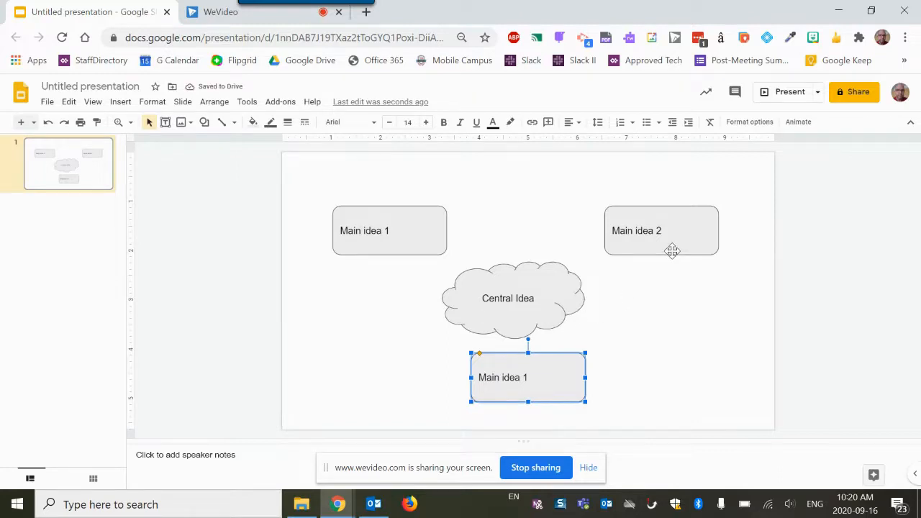
- Narrow the Main idea 2 box by dragging its right edge inward
left_click(636, 230)
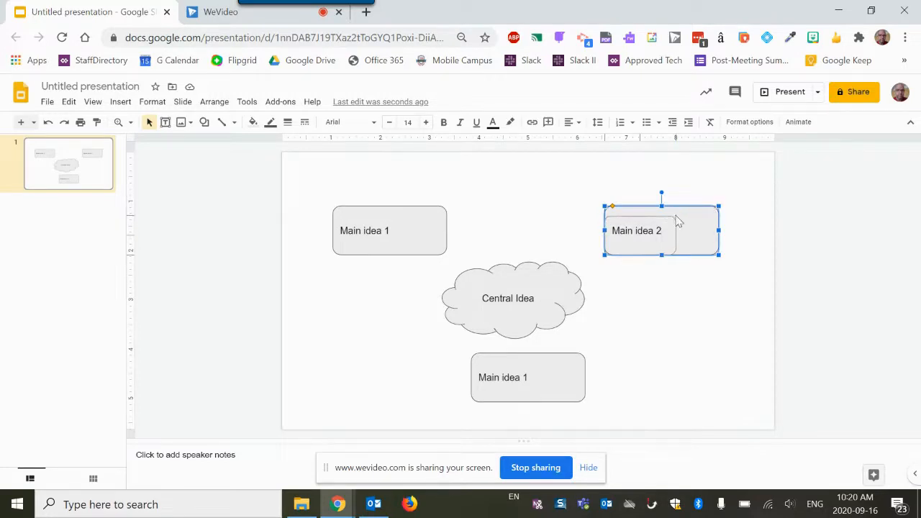
left_click_drag(719, 255, 676, 256)
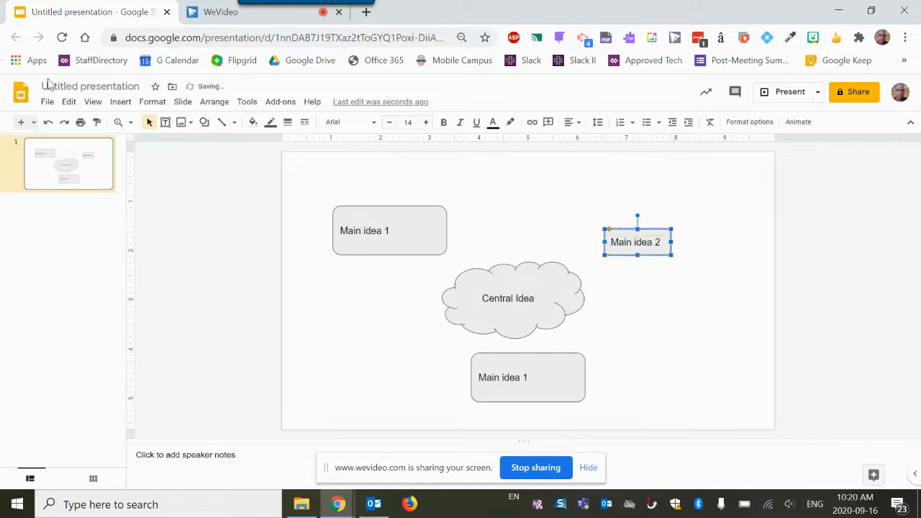
- Set a custom 11 x 8.5 inch slide size in Page setup
left_click(47, 101)
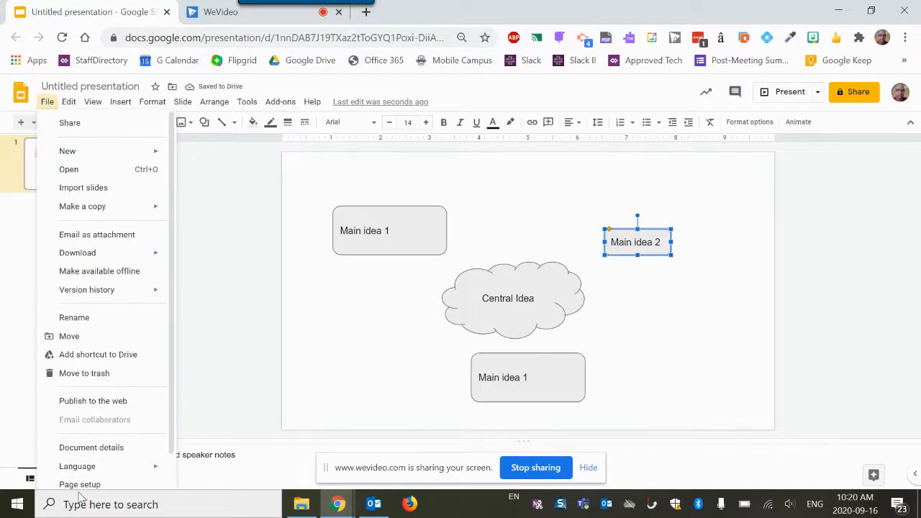
left_click(79, 484)
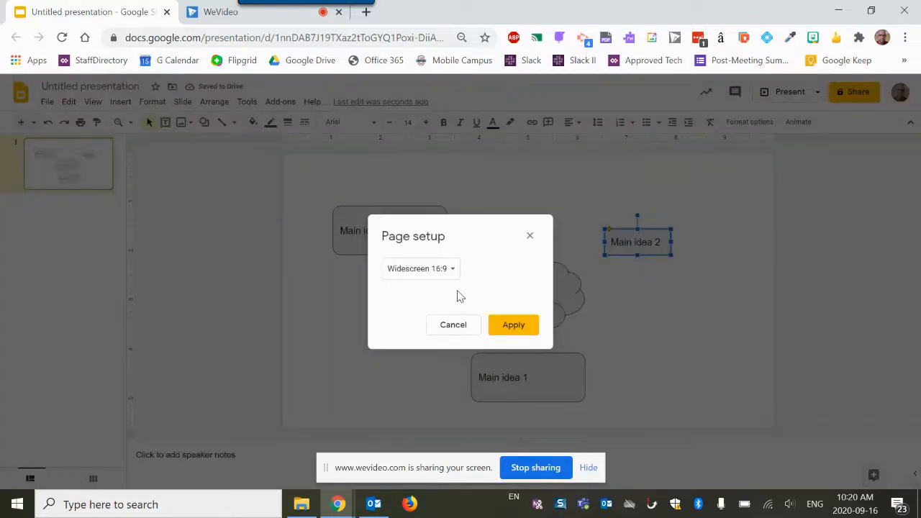
left_click(421, 268)
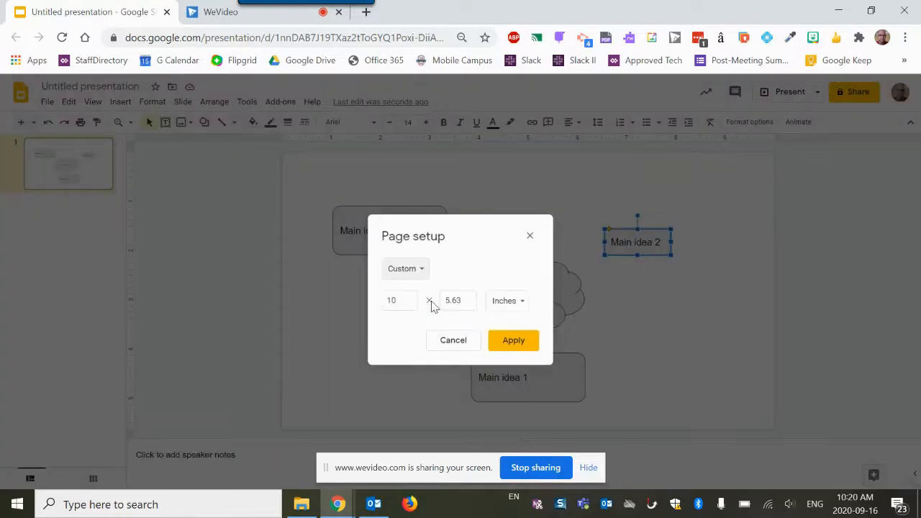
left_click(399, 300)
type("11")
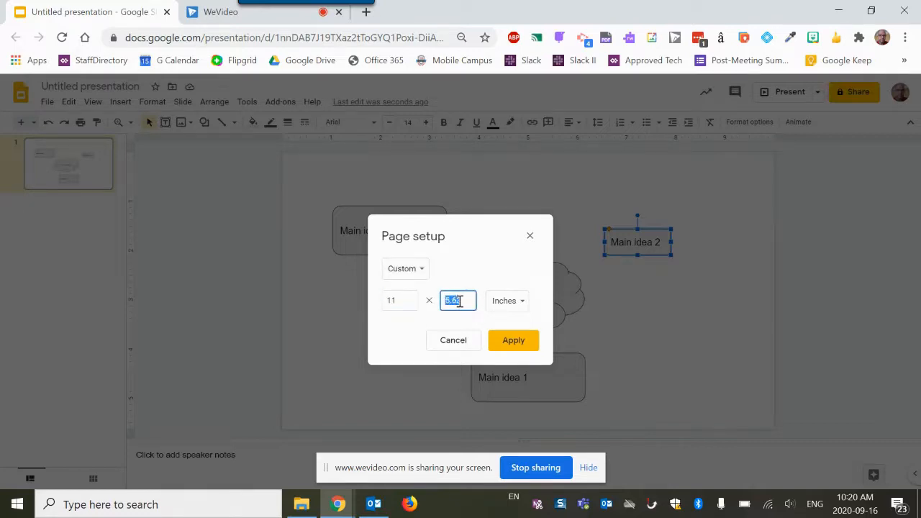
type("8.5")
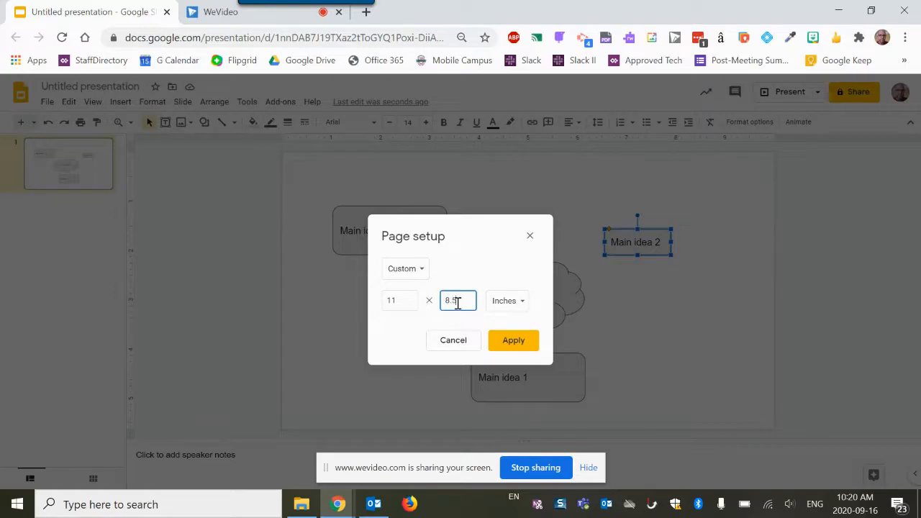
left_click(513, 340)
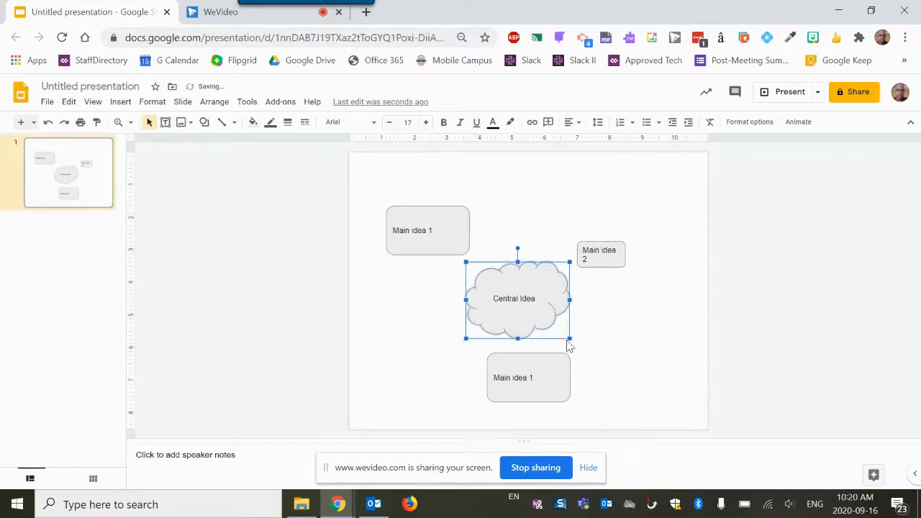
- Shrink the Central Idea cloud slightly from its corner
left_click_drag(568, 338, 549, 316)
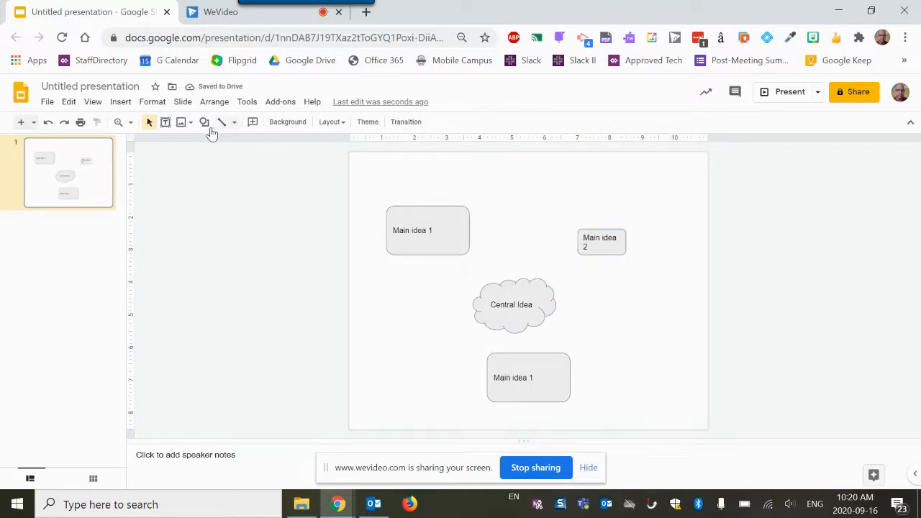
left_click(204, 122)
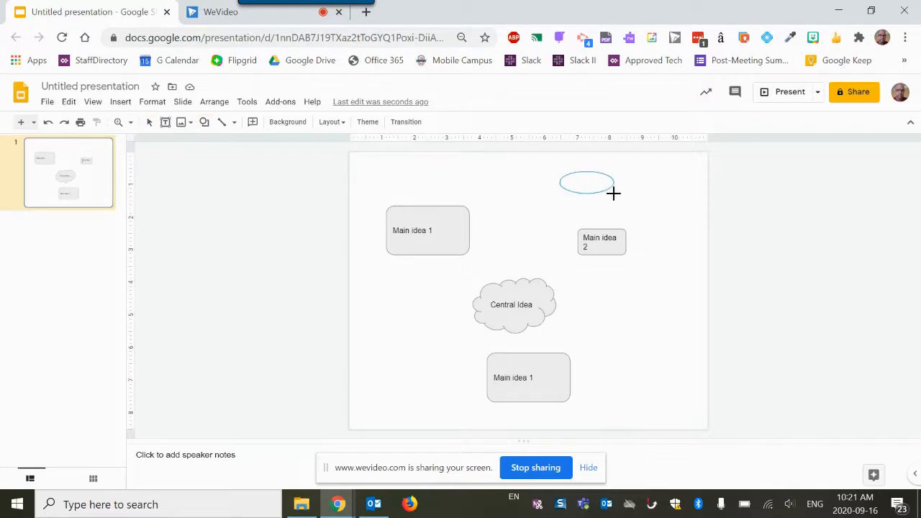
- Label a new oval 'Evidence 1' and place a second oval right of Main idea 2
left_click(587, 182)
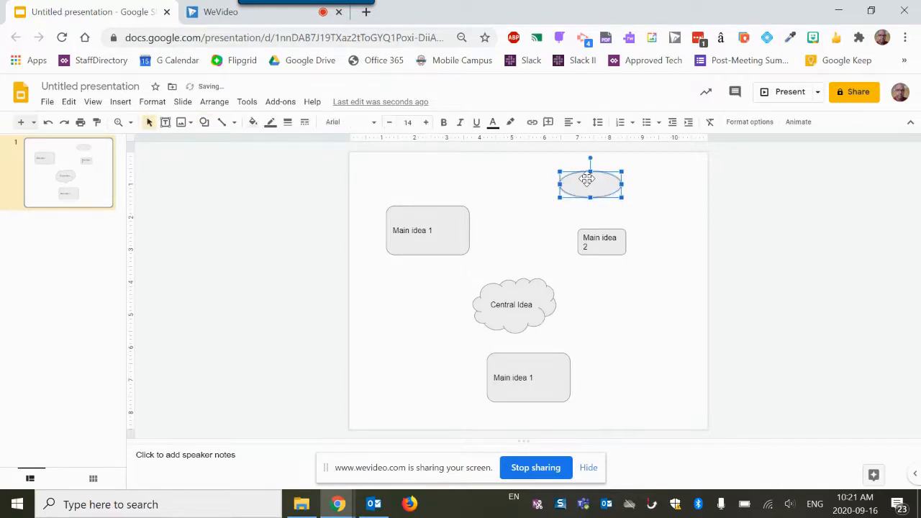
type("e")
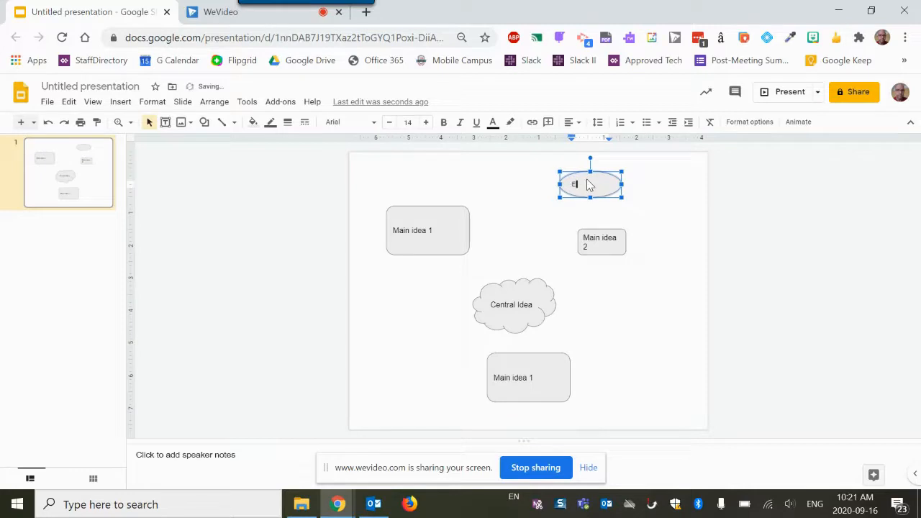
type("Evidence 1")
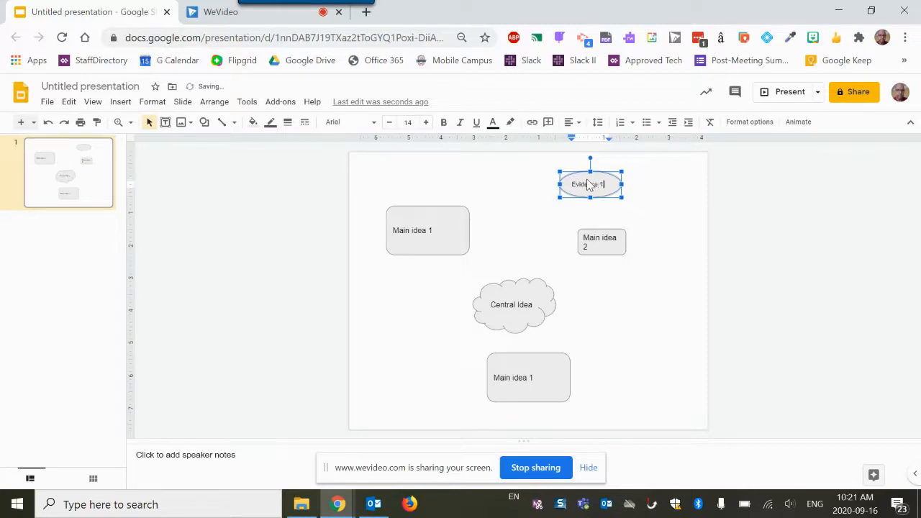
left_click(631, 215)
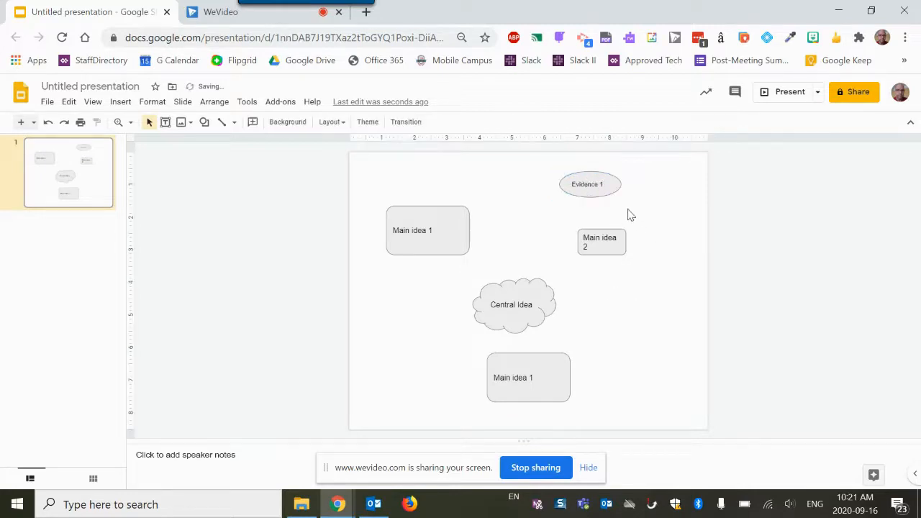
left_click(586, 185)
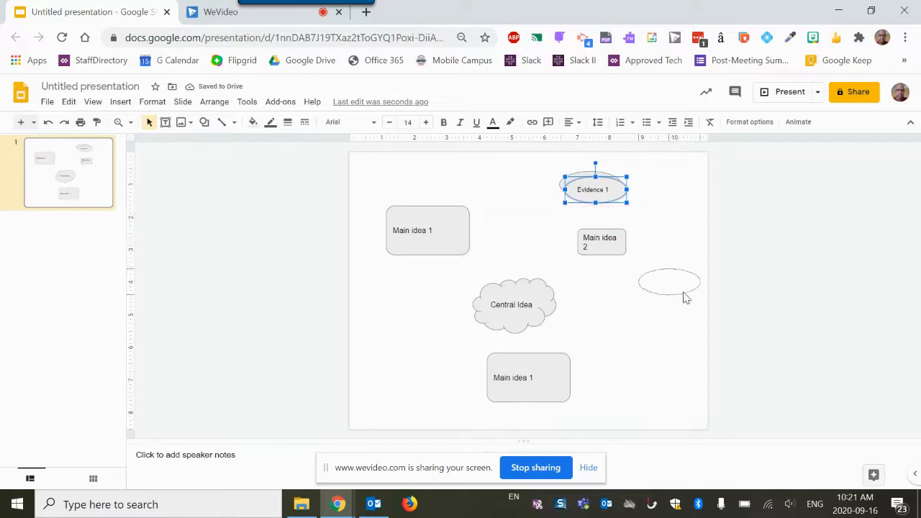
left_click_drag(595, 189, 663, 281)
type("Evidence 2")
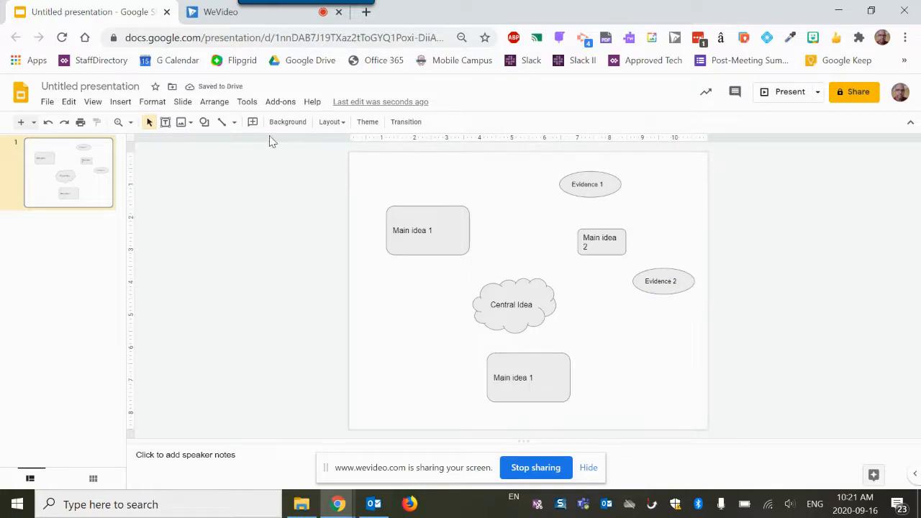
mouse_move(227, 122)
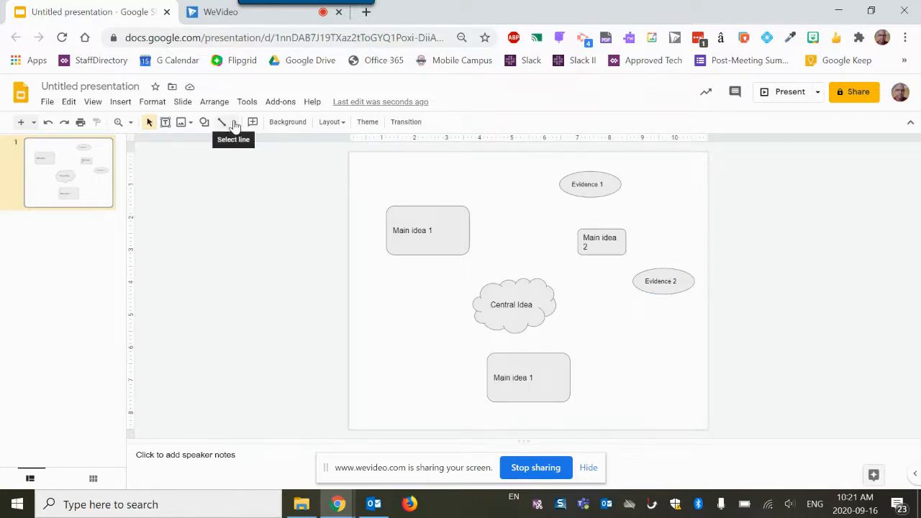
- Draw arrow connectors from Central Idea to Main idea 2 and from Main idea 2 toward both Evidence ovals
left_click(233, 122)
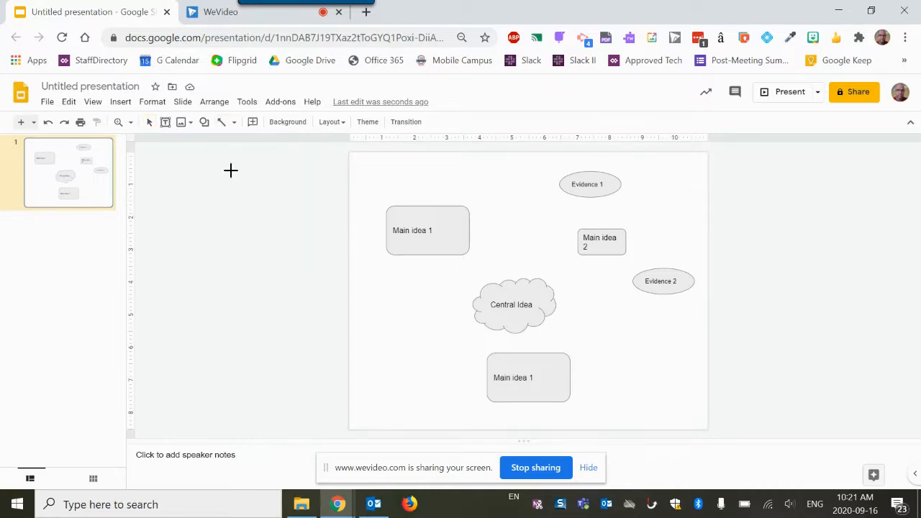
mouse_move(541, 250)
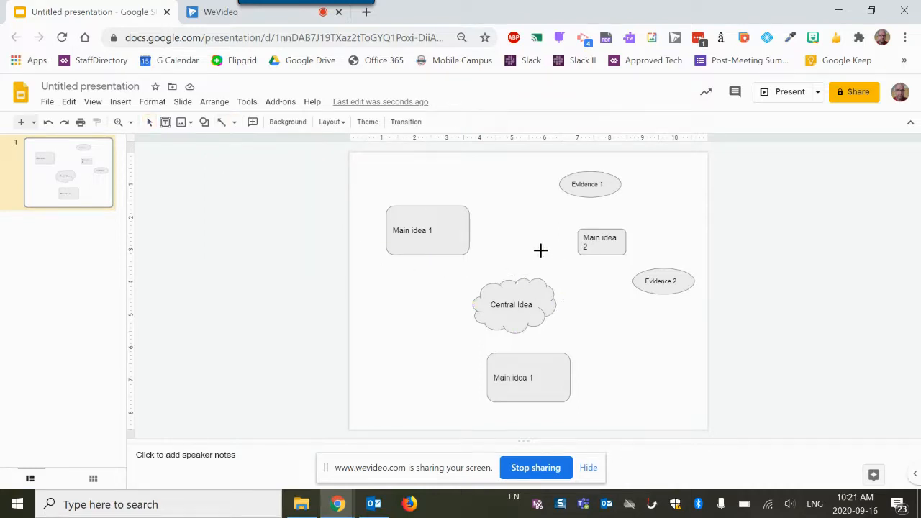
left_click(427, 230)
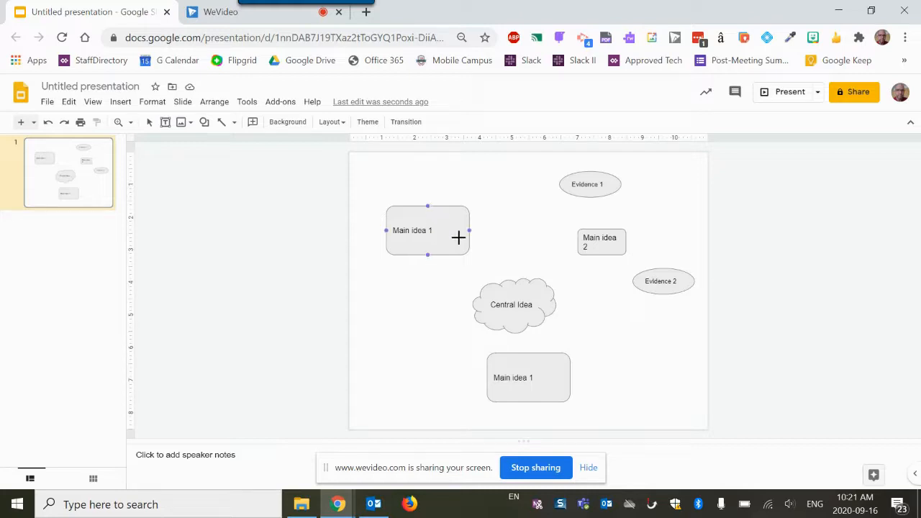
left_click(511, 304)
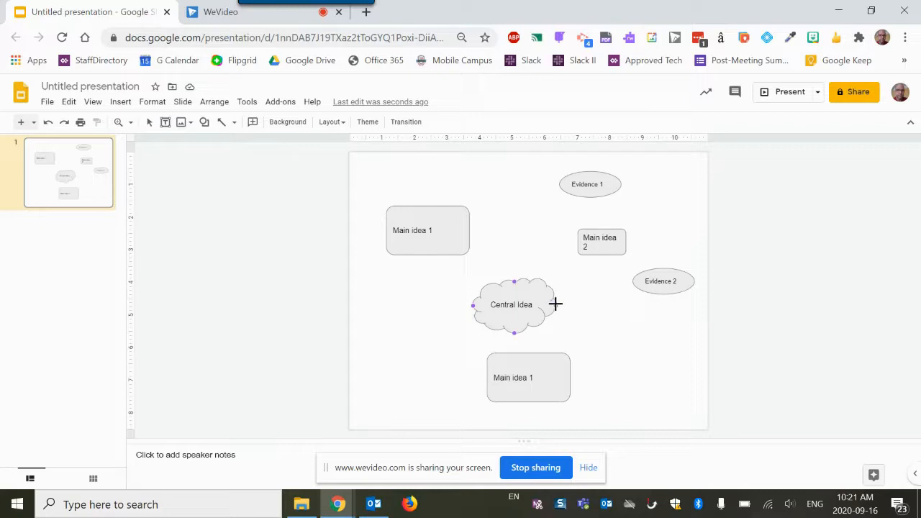
left_click_drag(555, 303, 591, 263)
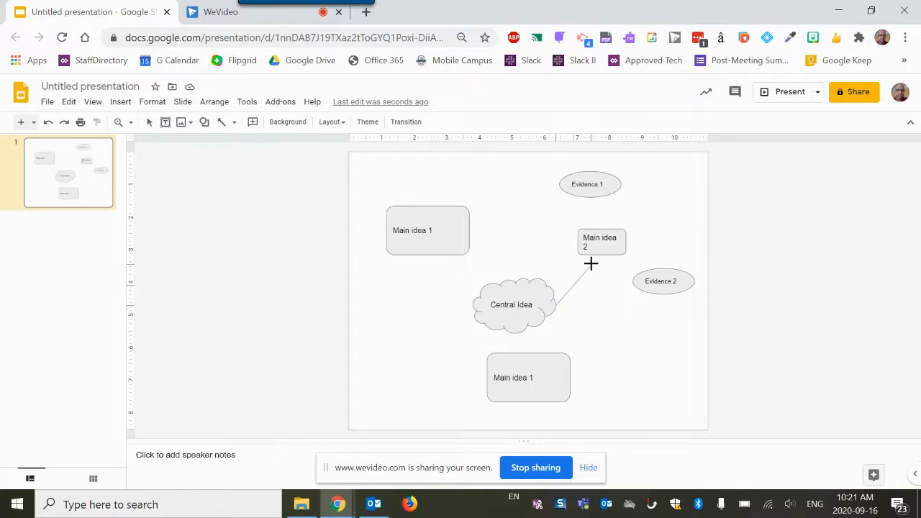
left_click(600, 241)
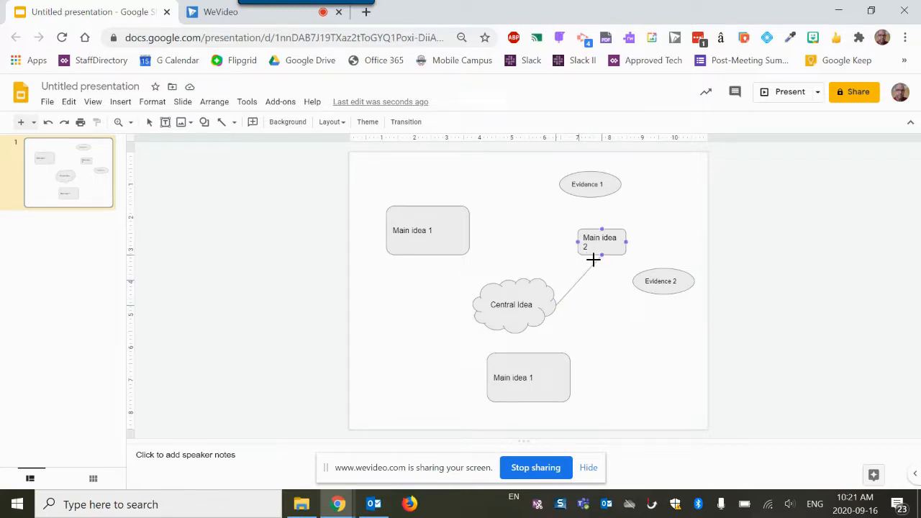
left_click_drag(600, 259, 554, 306)
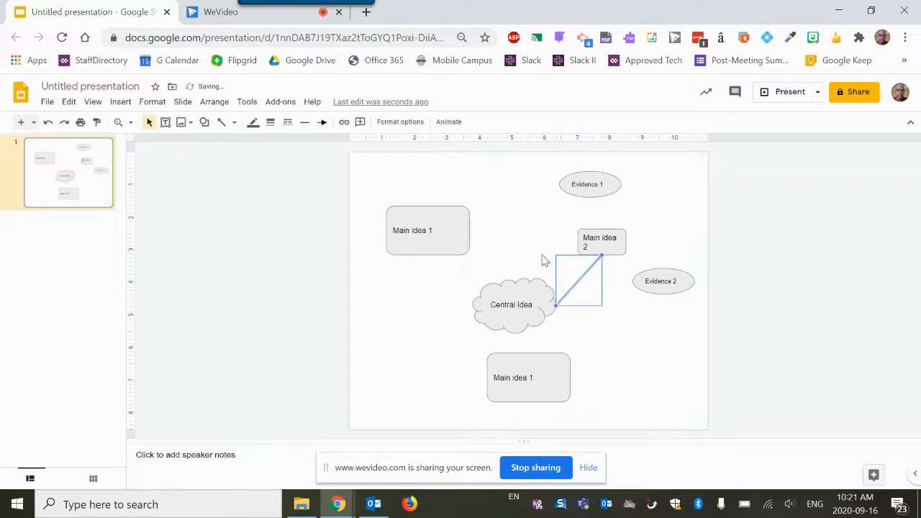
left_click(270, 122)
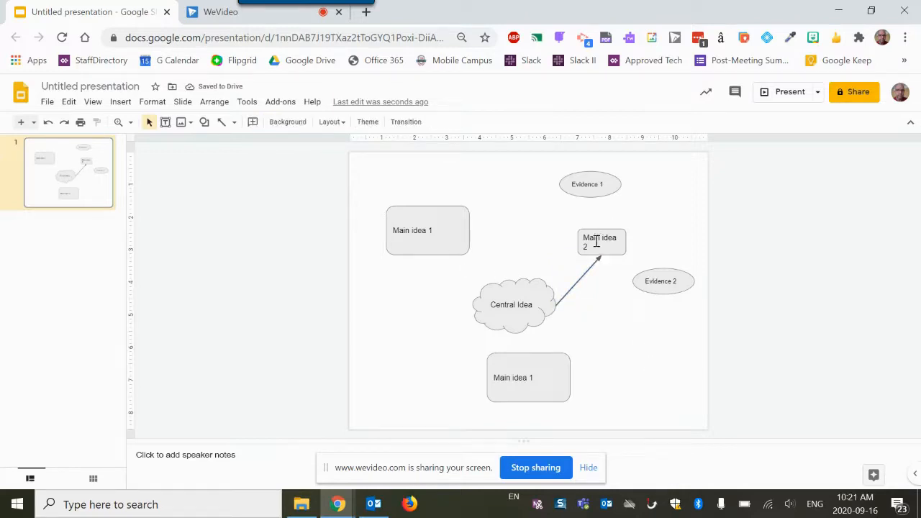
left_click(600, 241)
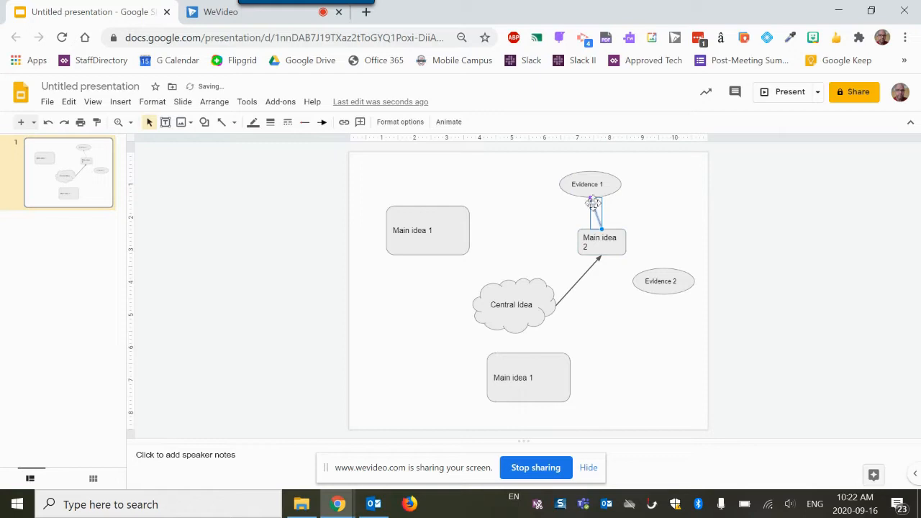
left_click(601, 241)
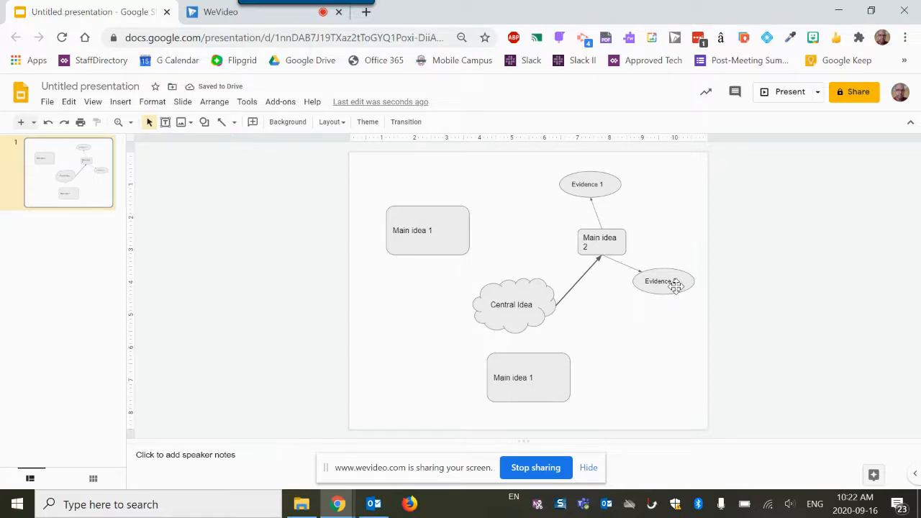
- Move Evidence 2 up beside Evidence 1 and add arrowheads to the evidence connectors
left_click(662, 281)
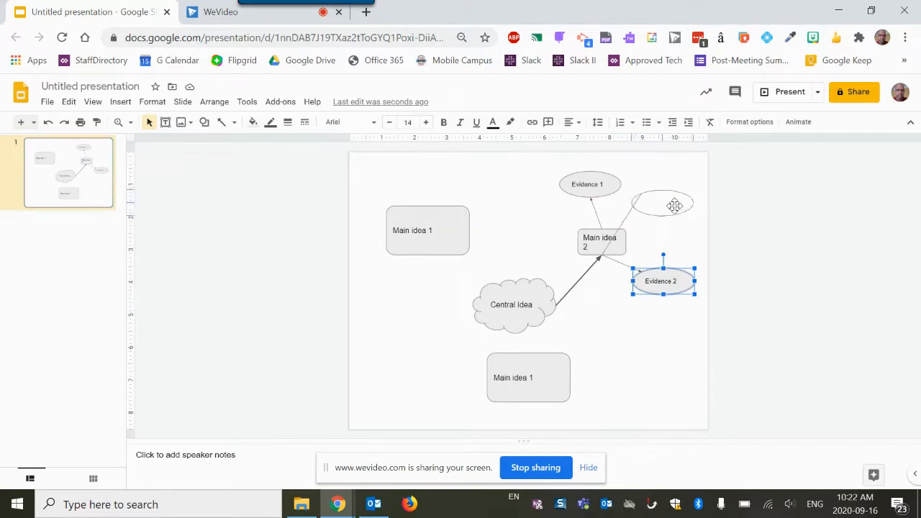
left_click_drag(662, 280, 662, 210)
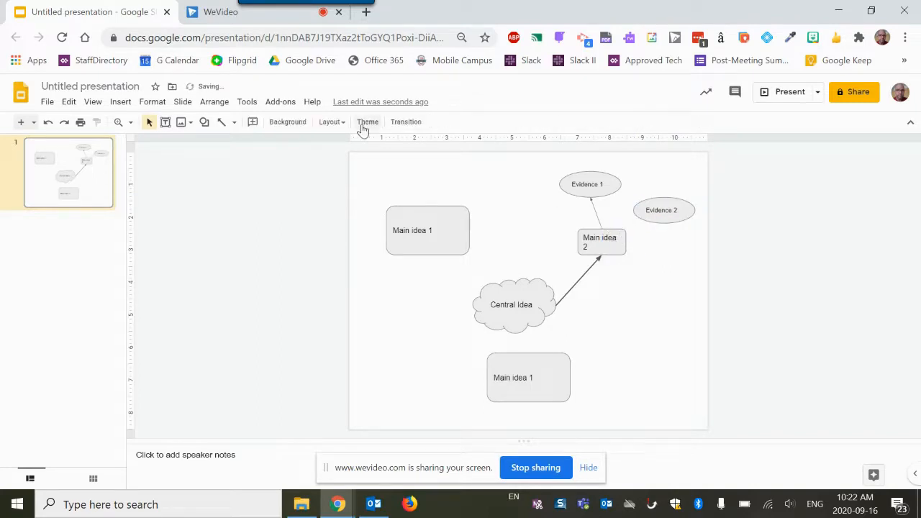
left_click(600, 241)
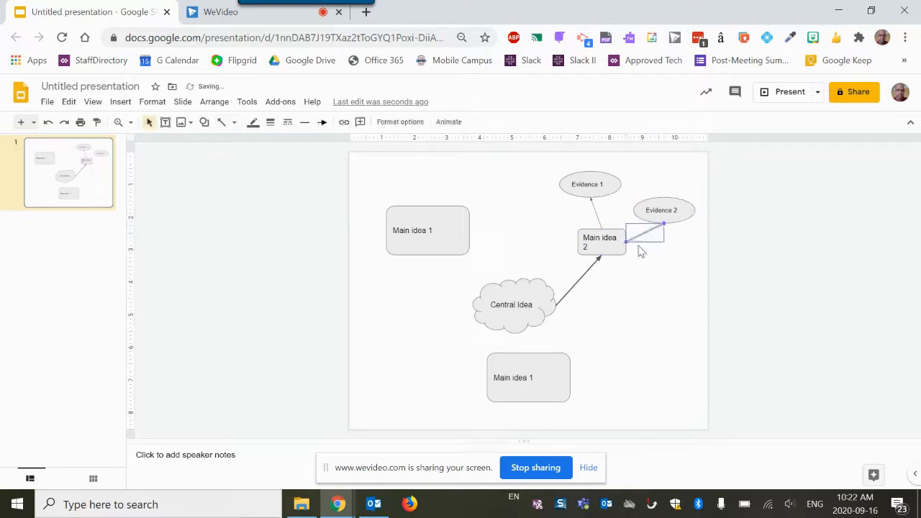
left_click(270, 122)
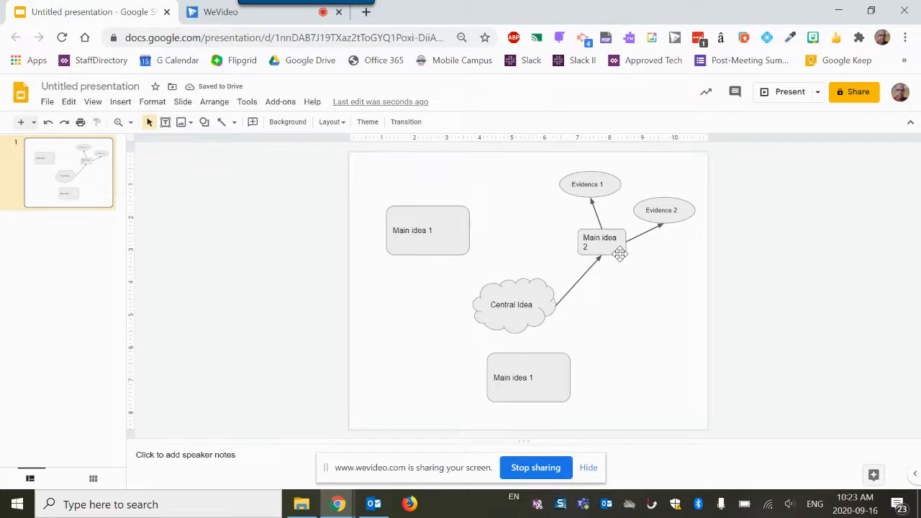
- Fill Main idea 2 with light blue and the Central Idea cloud with a blue gradient
left_click(252, 122)
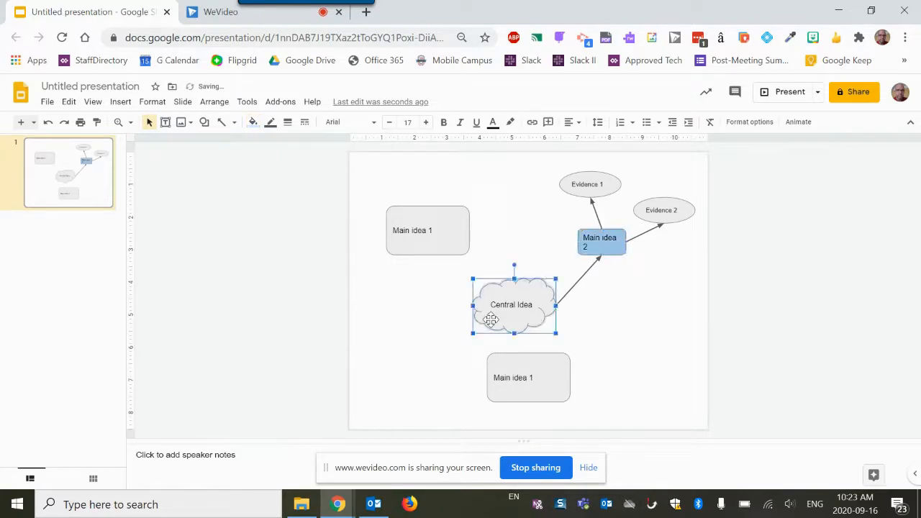
left_click(252, 122)
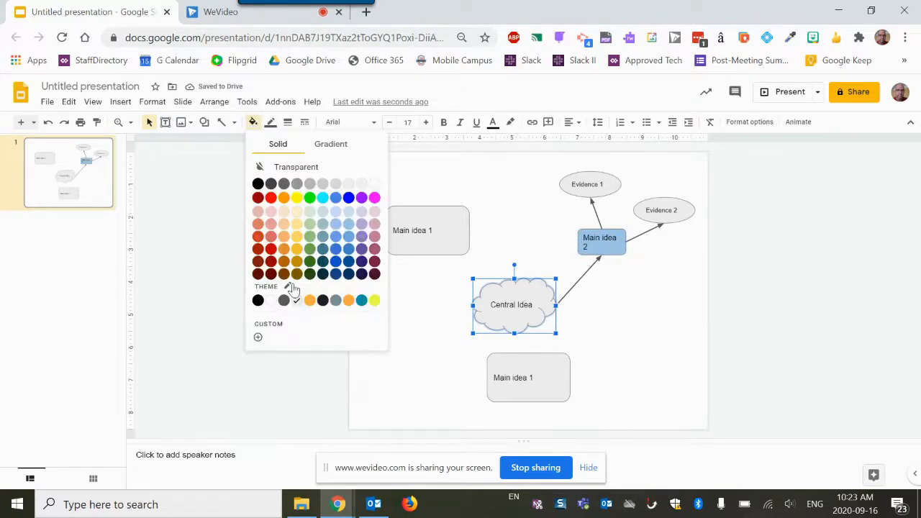
left_click(330, 143)
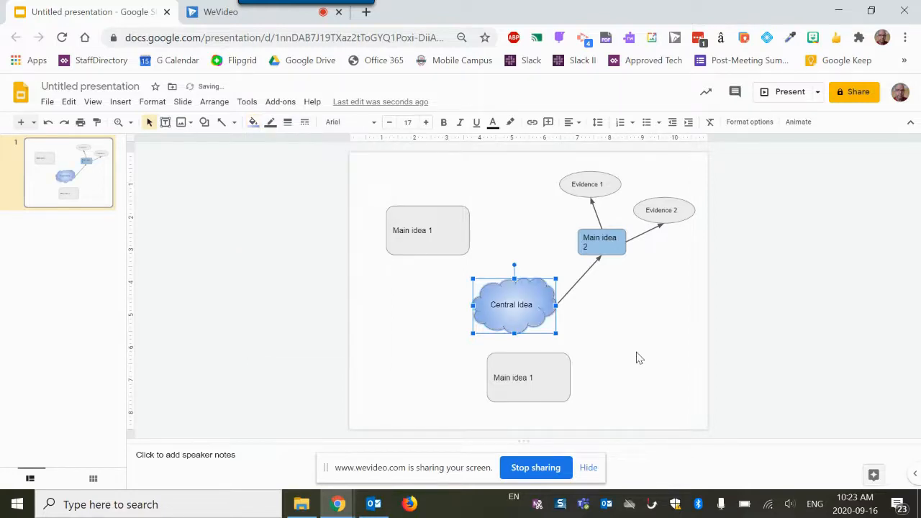
left_click(640, 358)
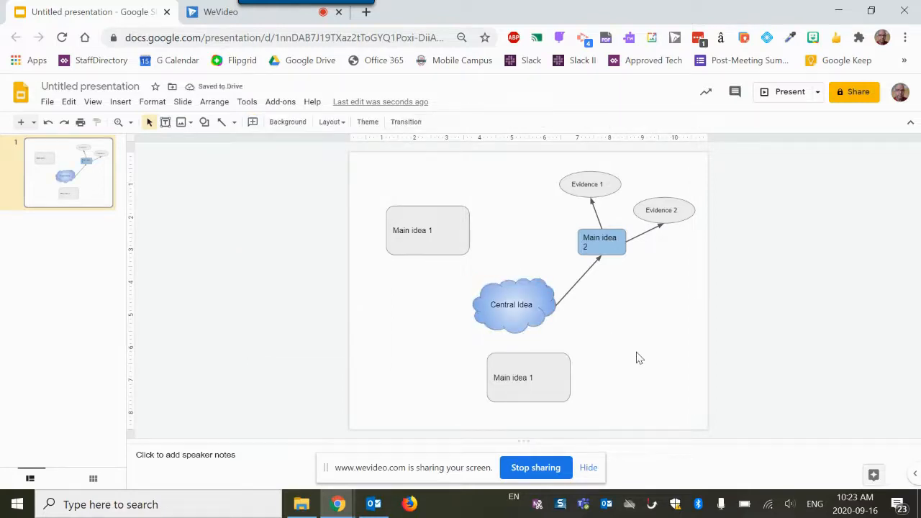